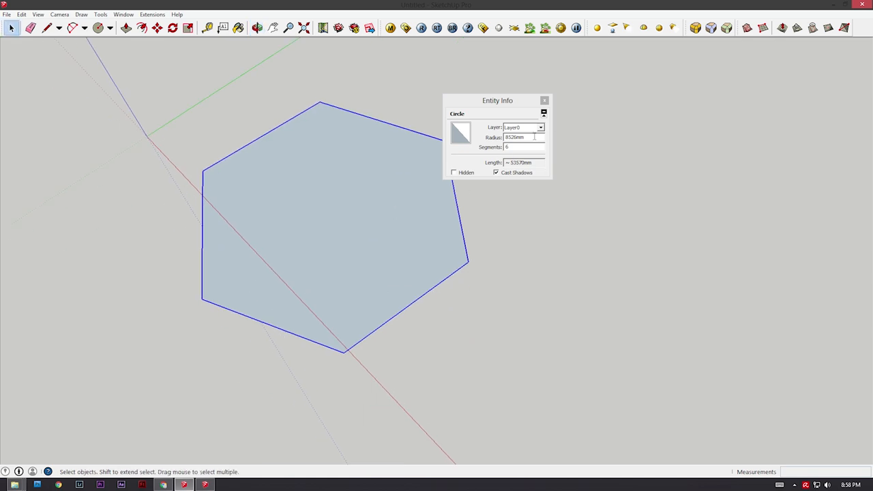
text(12)
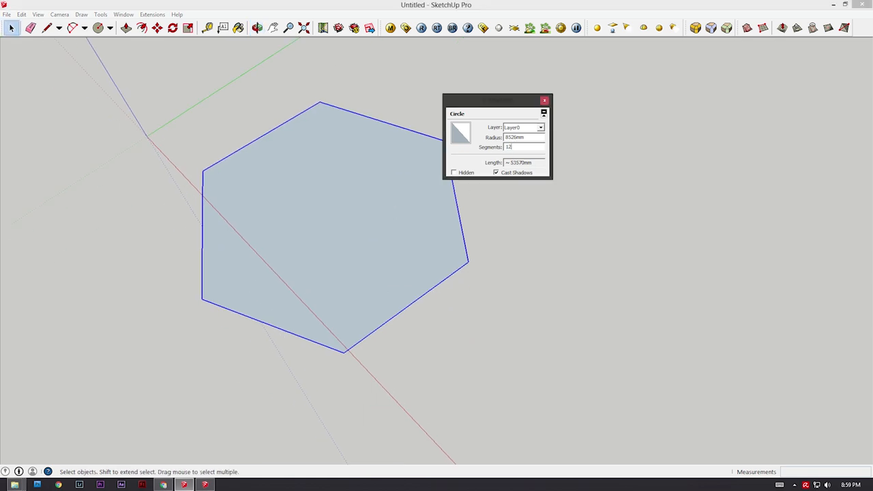